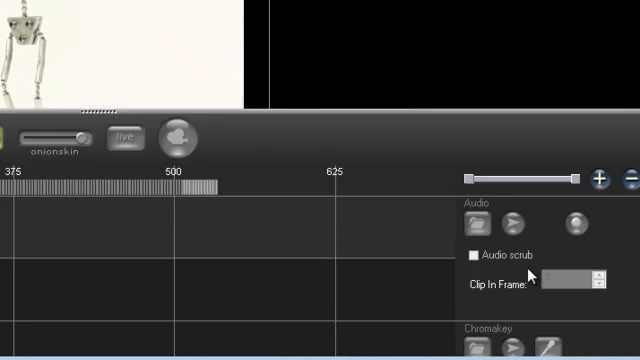
pyautogui.moveTo(233, 233)
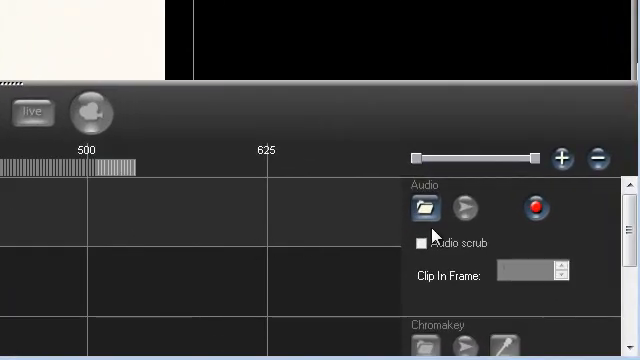
pyautogui.moveTo(540, 210)
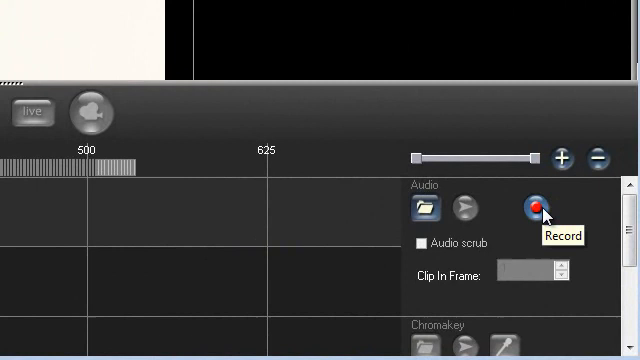
# Open the audio recorder and choose the USB audio microphone as the recording device.
pyautogui.click(531, 211)
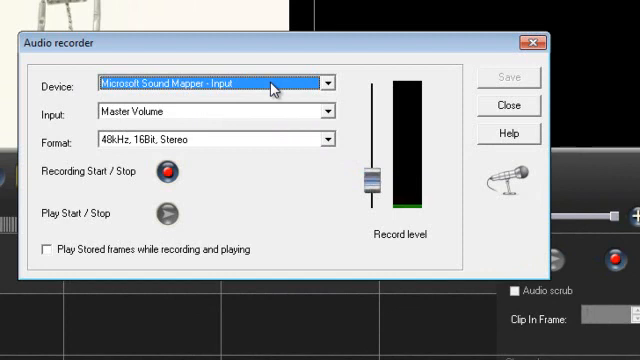
pyautogui.click(328, 83)
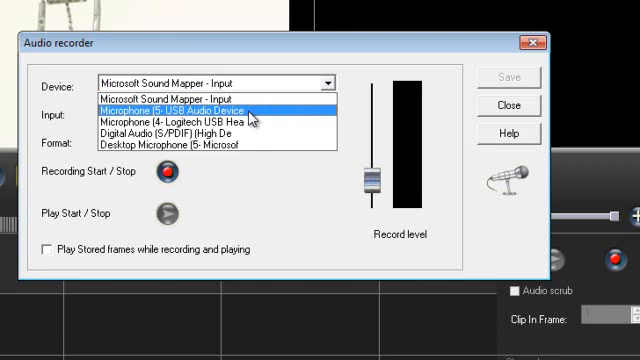
pyautogui.click(210, 107)
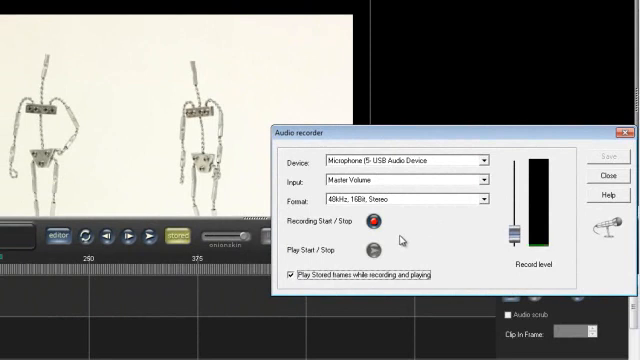
# Record a dialogue take over the stored frames using Recording Start/Stop, then stop it.
pyautogui.click(376, 223)
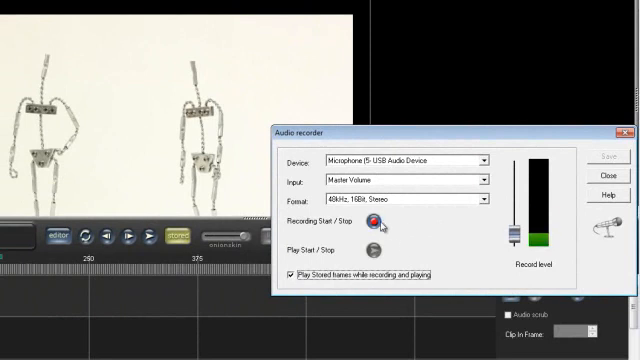
pyautogui.moveTo(379, 222)
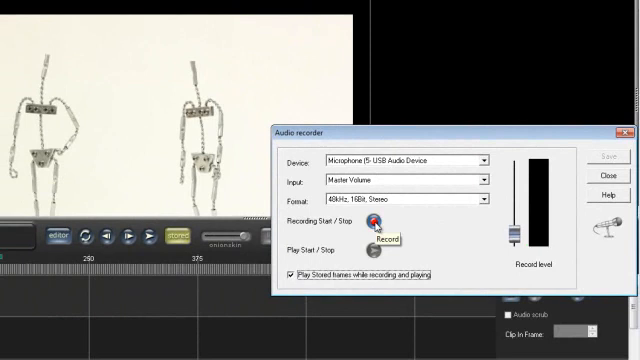
pyautogui.click(378, 228)
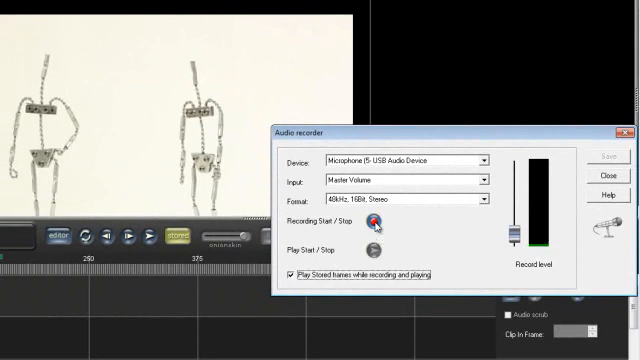
pyautogui.click(378, 222)
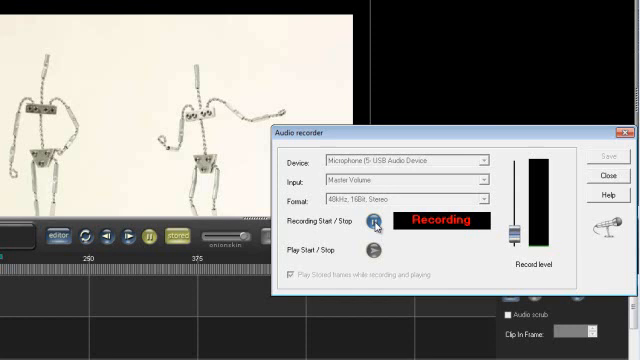
pyautogui.moveTo(378, 223)
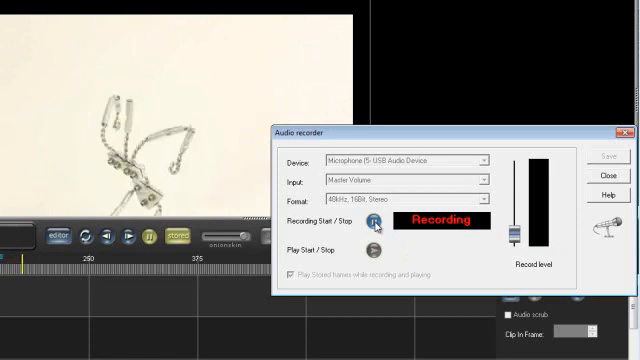
pyautogui.click(378, 222)
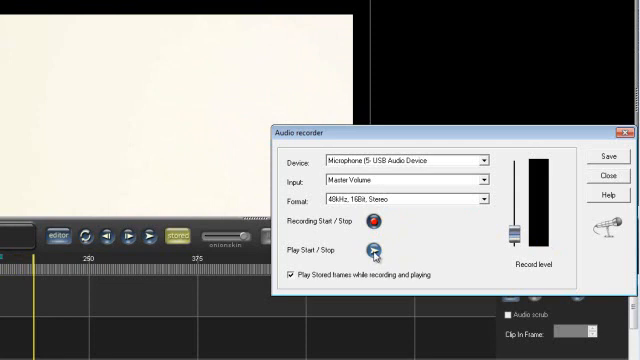
# Play back the take and save it as the WAV file whythanks.
pyautogui.click(377, 247)
pyautogui.write('whythanks')
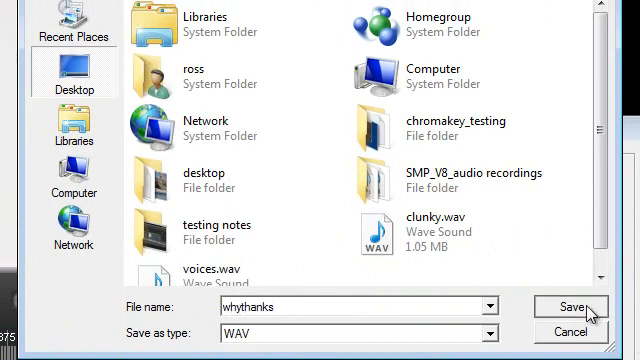
pyautogui.click(566, 307)
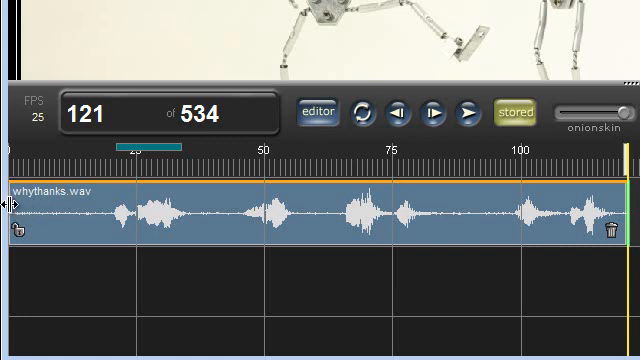
# Trim the start of the whythanks.wav clip so it begins around frame 18.
pyautogui.click(90, 200)
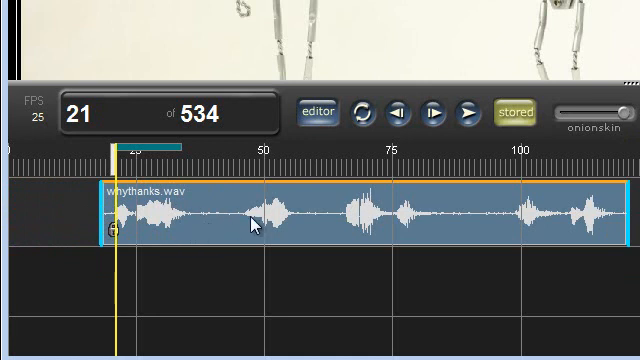
pyautogui.moveTo(120, 165)
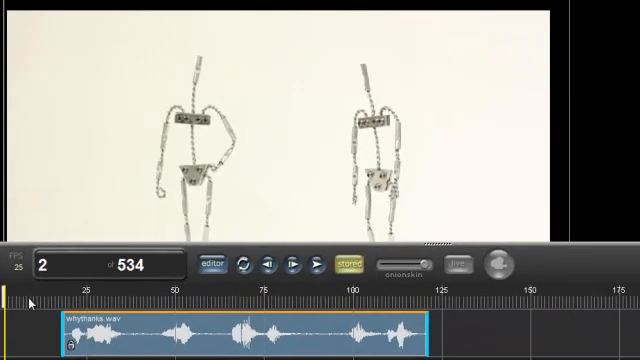
# Play the animation from the transport controls with the whythanks.wav dialogue in sync.
pyautogui.click(296, 264)
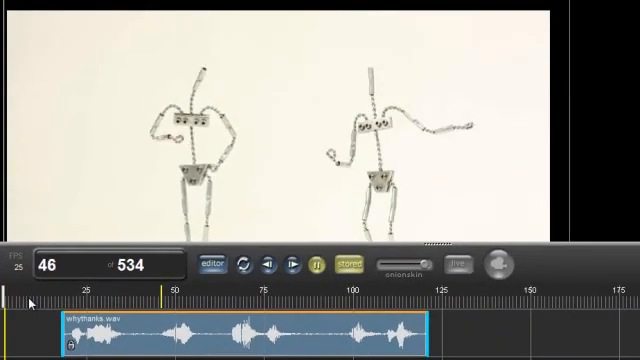
pyautogui.click(295, 263)
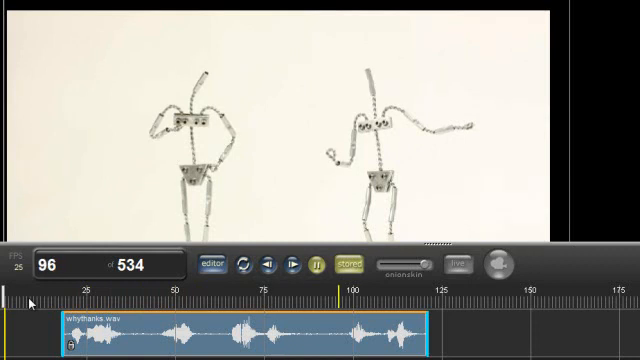